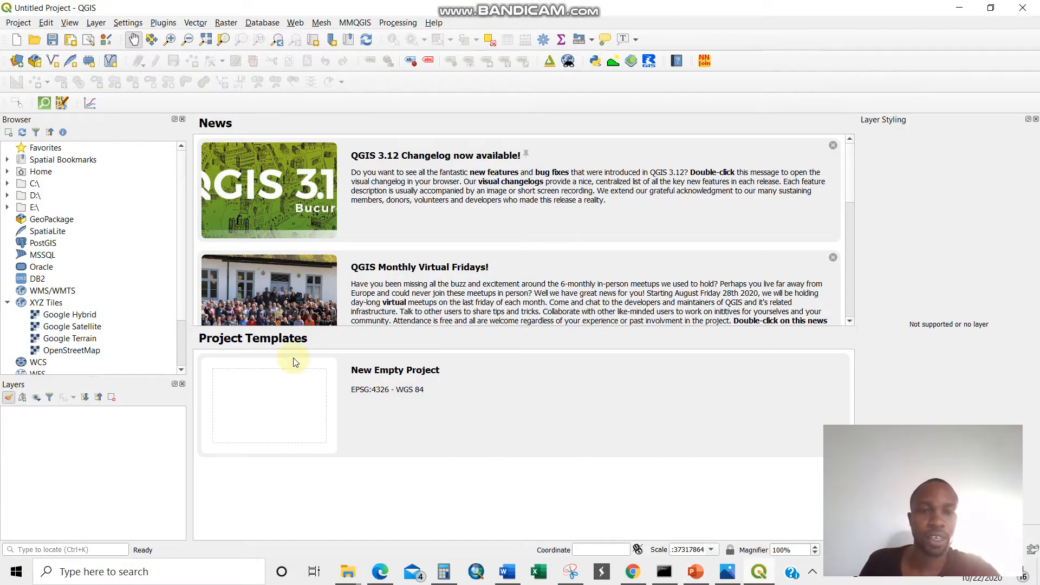
mouse_move(547, 381)
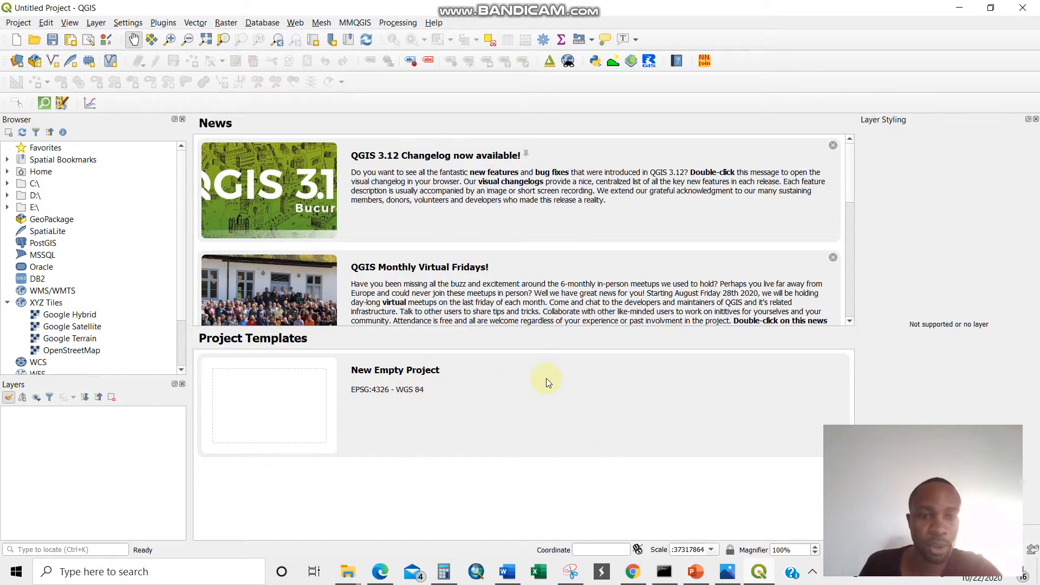
mouse_move(703, 400)
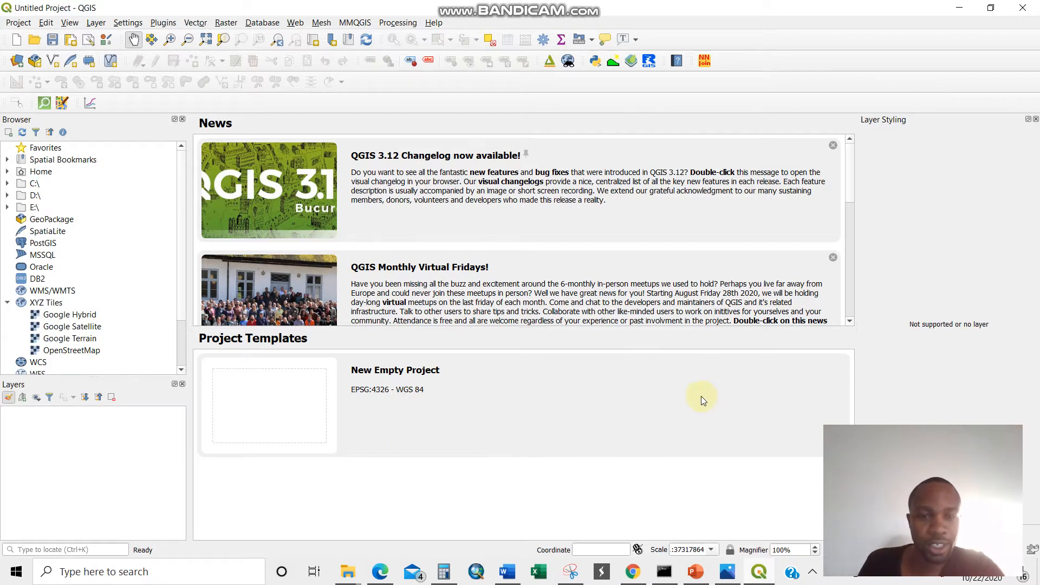
mouse_move(542, 373)
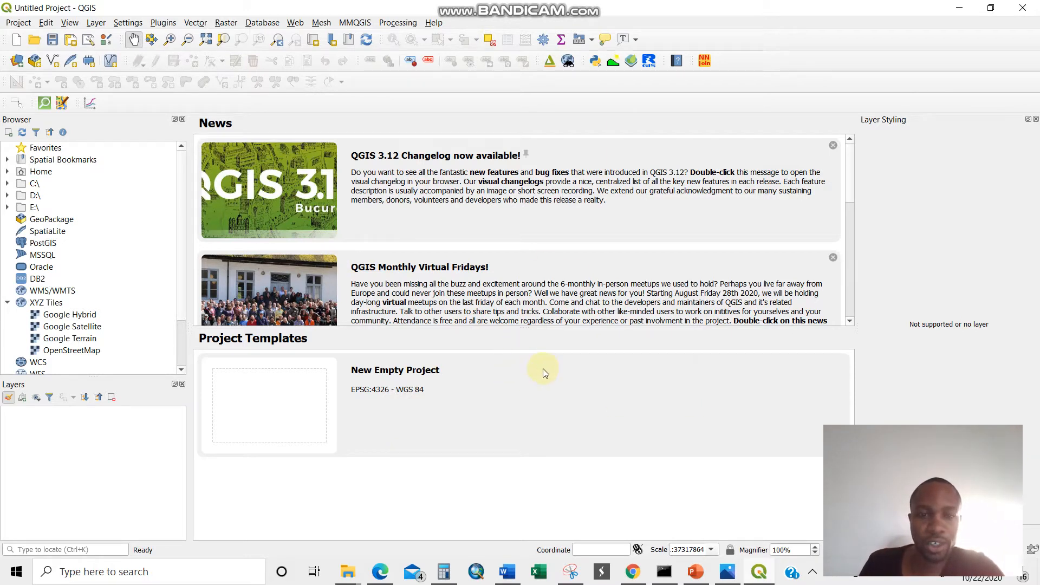
Bring up the Data Source Manager to add a raster layer.
left_click(95, 21)
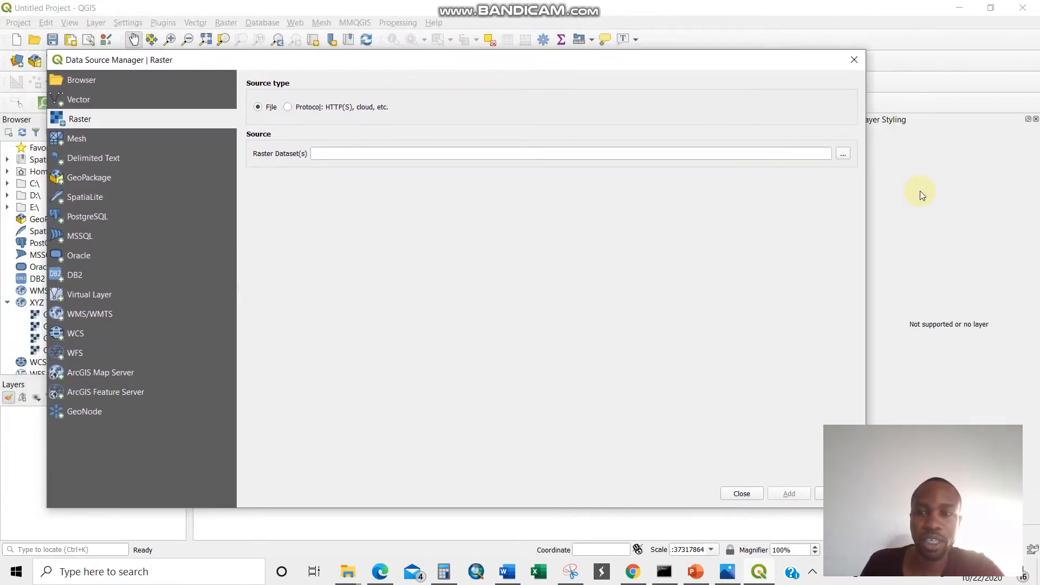
Load the DSm_30m_WGS 84_37S.tif elevation raster onto the map as a grayscale layer.
left_click(843, 153)
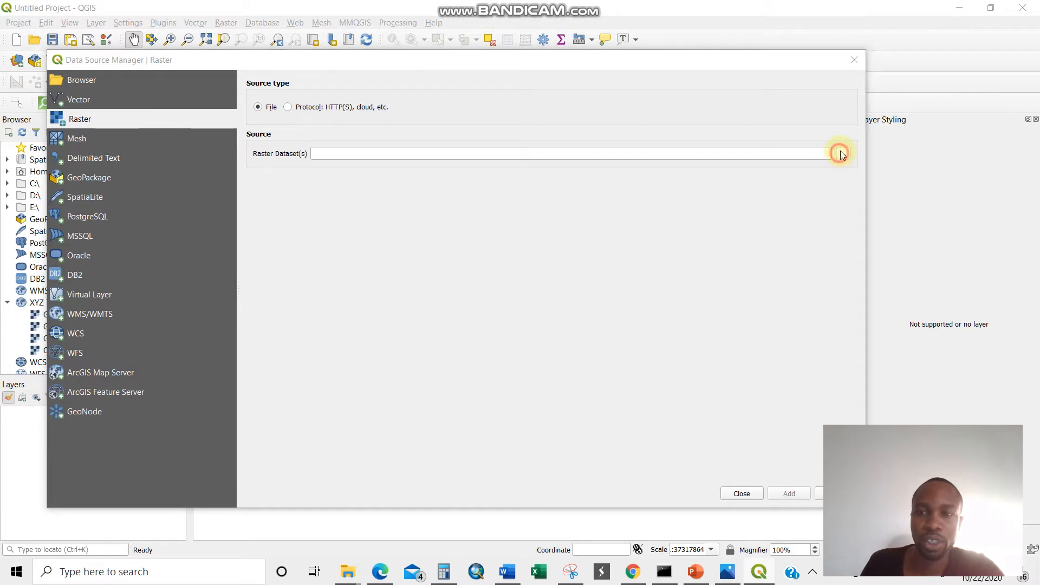
left_click(843, 153)
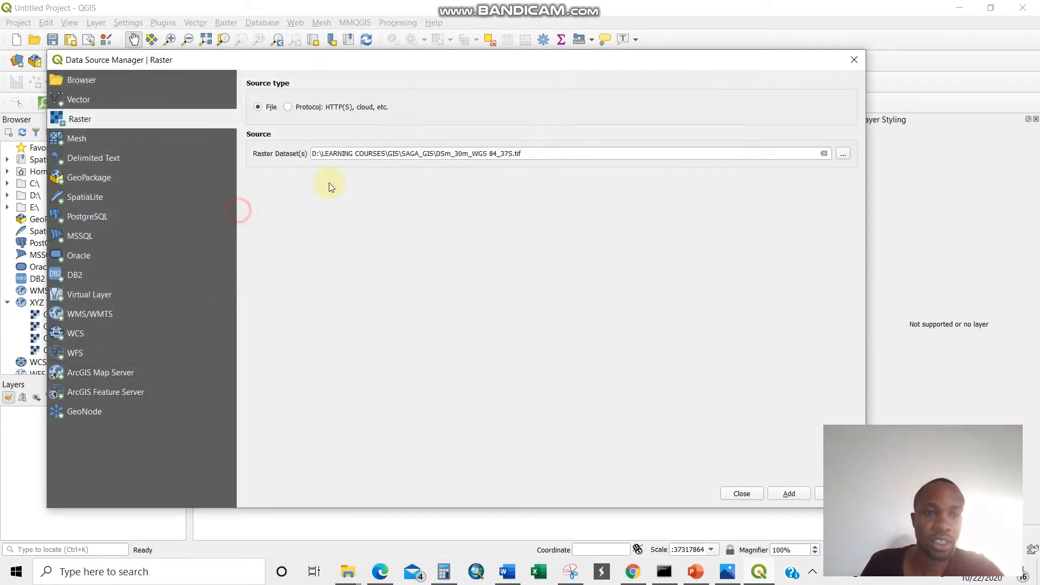
mouse_move(516, 72)
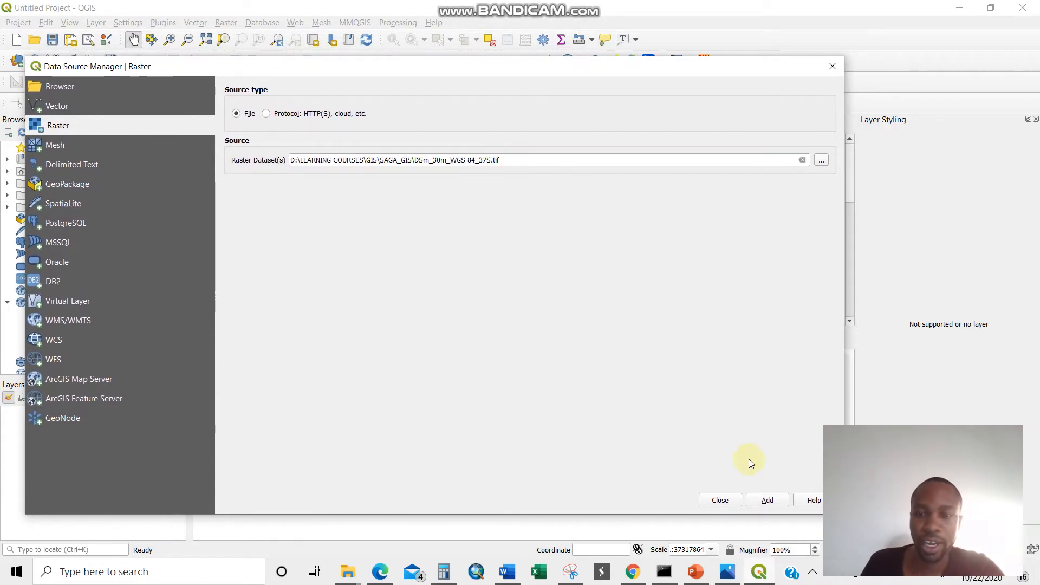
left_click(766, 499)
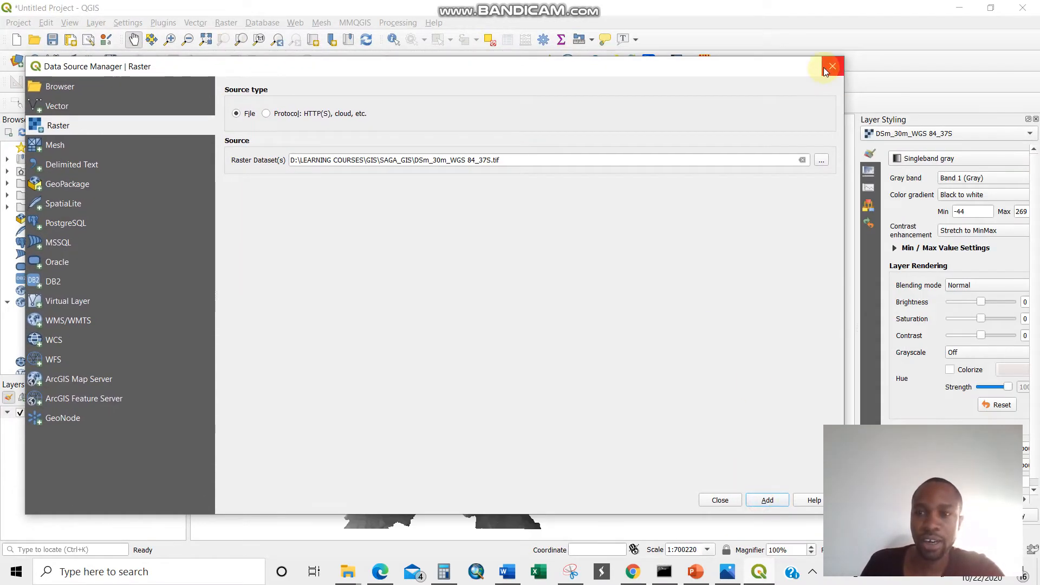
left_click(832, 66)
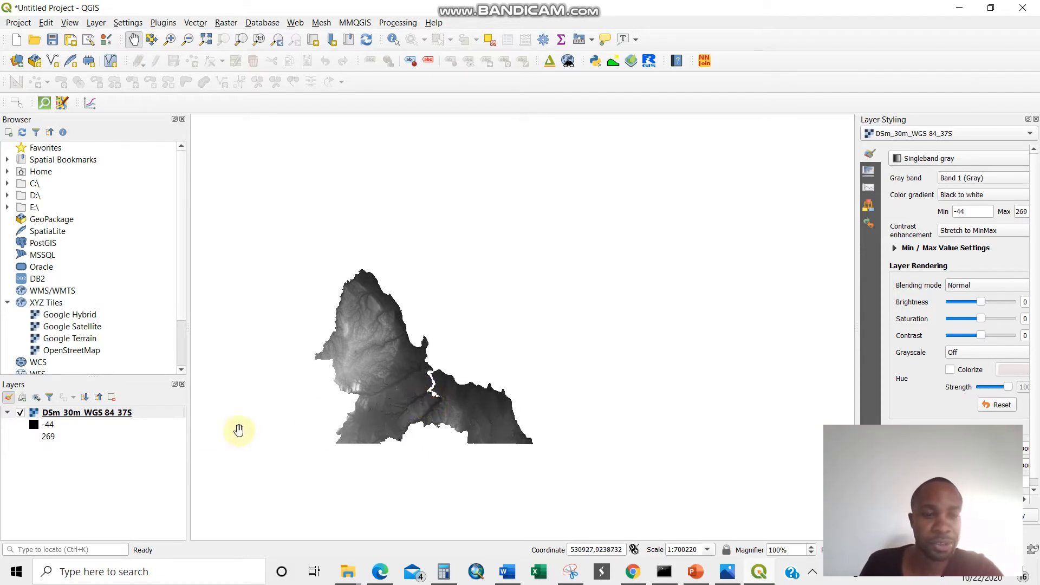
Bring up the DSm_30m_WGS 84_37S layer's properties at its Symbology settings.
right_click(87, 412)
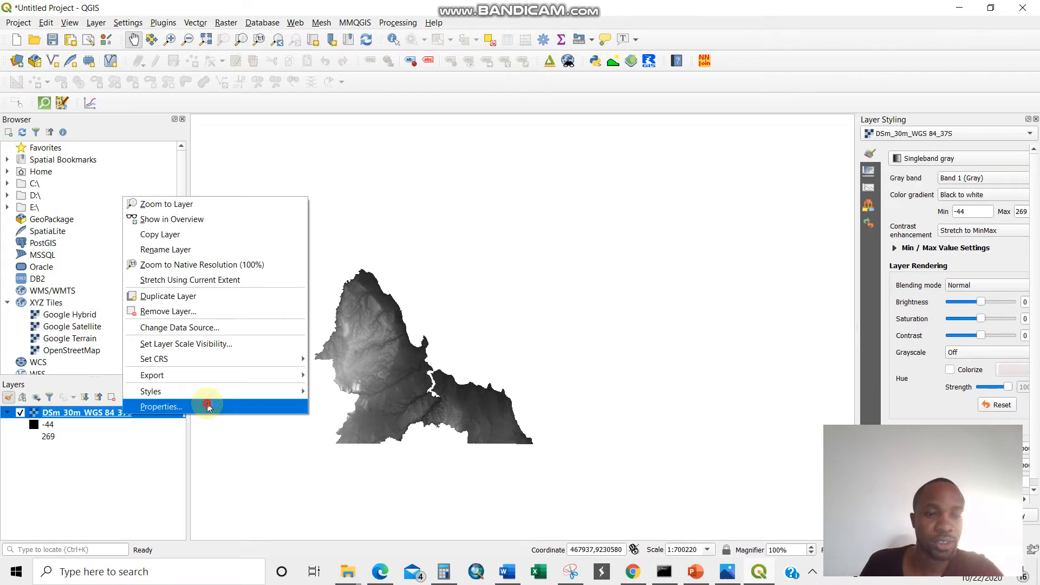
left_click(160, 406)
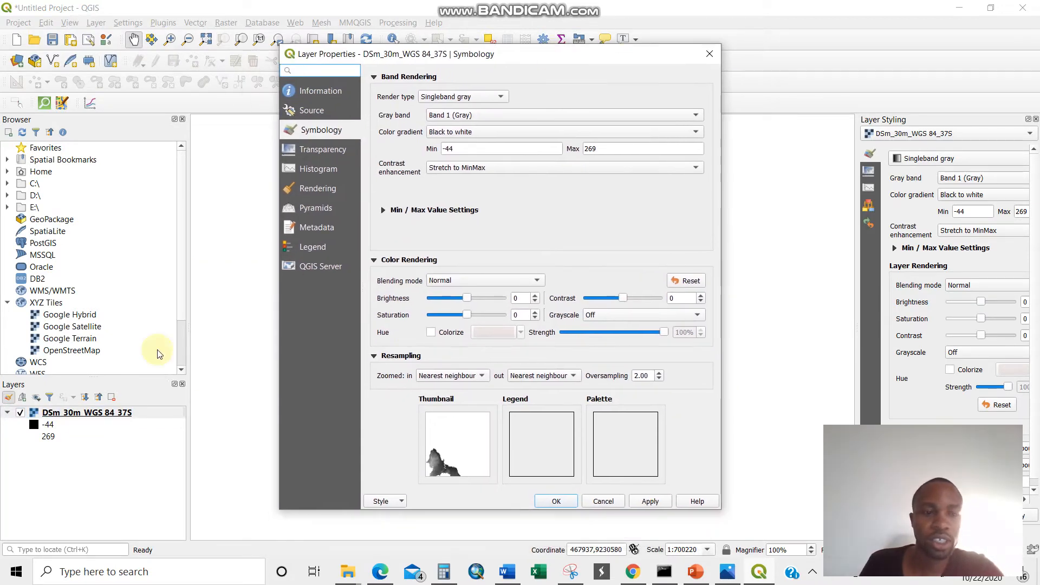
Render the DEM as singleband pseudocolor with an inverted ramp, blue at -44 to red at 269.
left_click(463, 96)
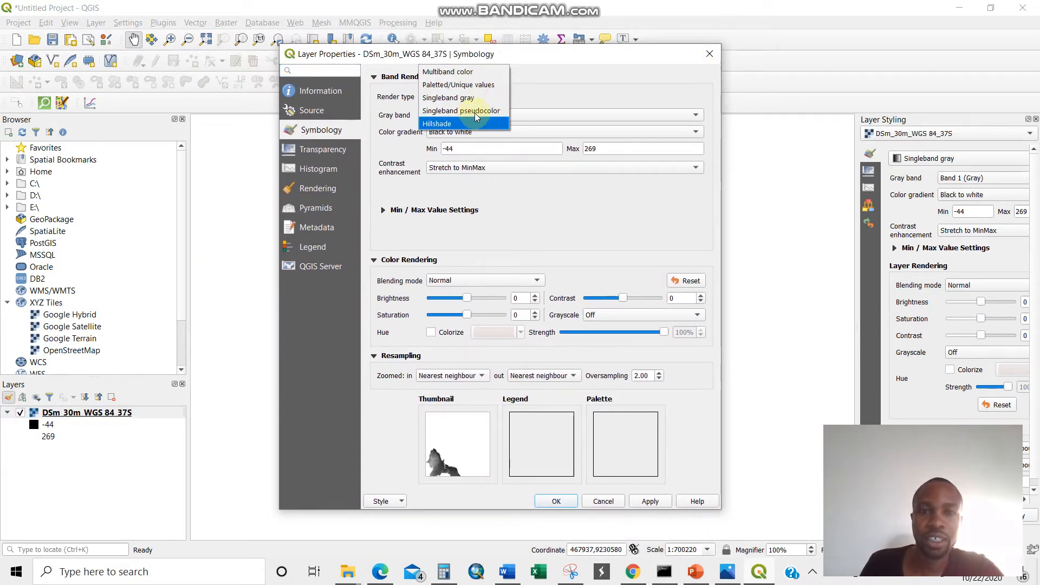
left_click(462, 110)
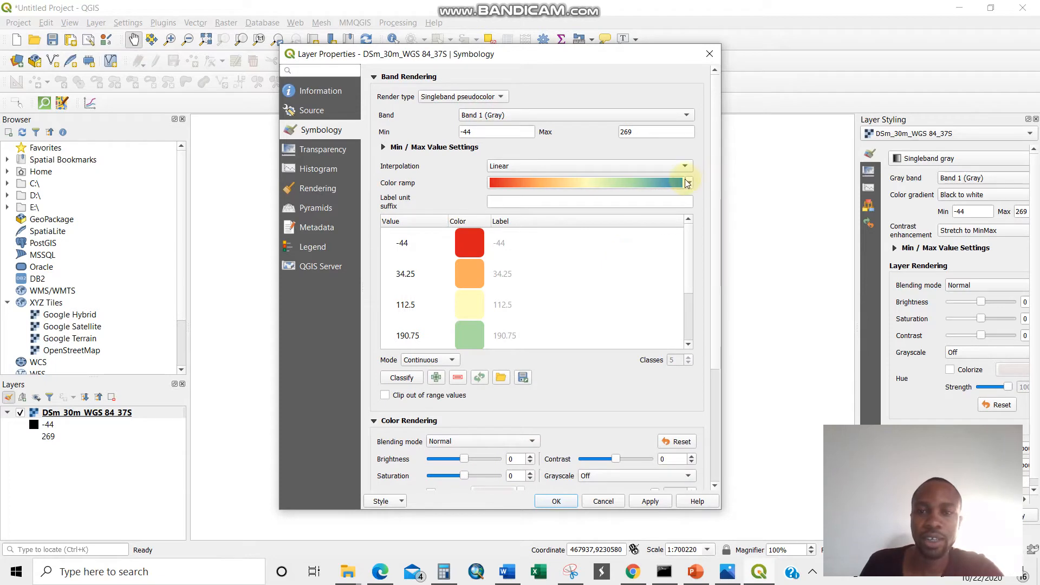
left_click(688, 182)
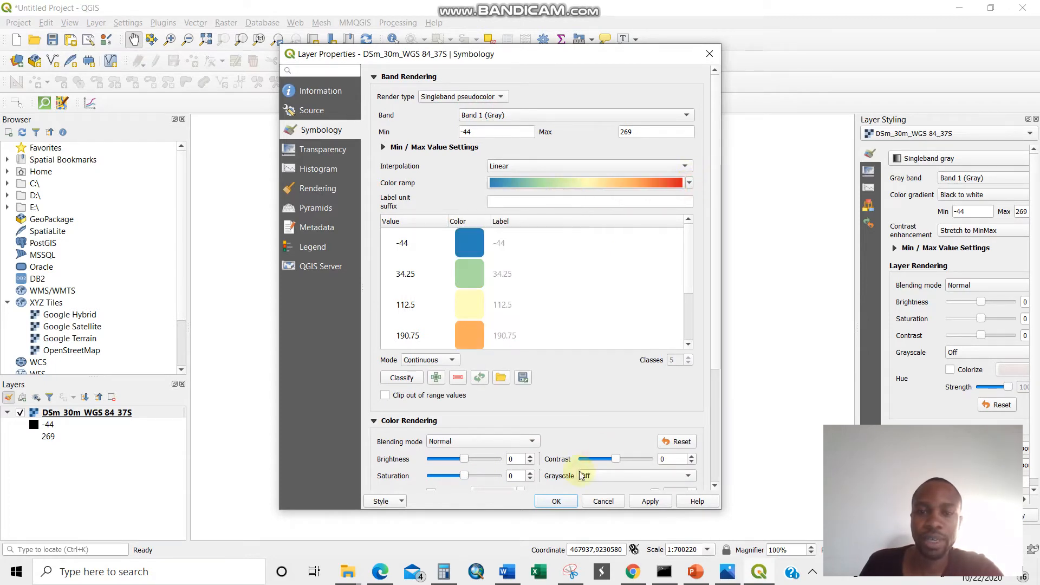
left_click(555, 500)
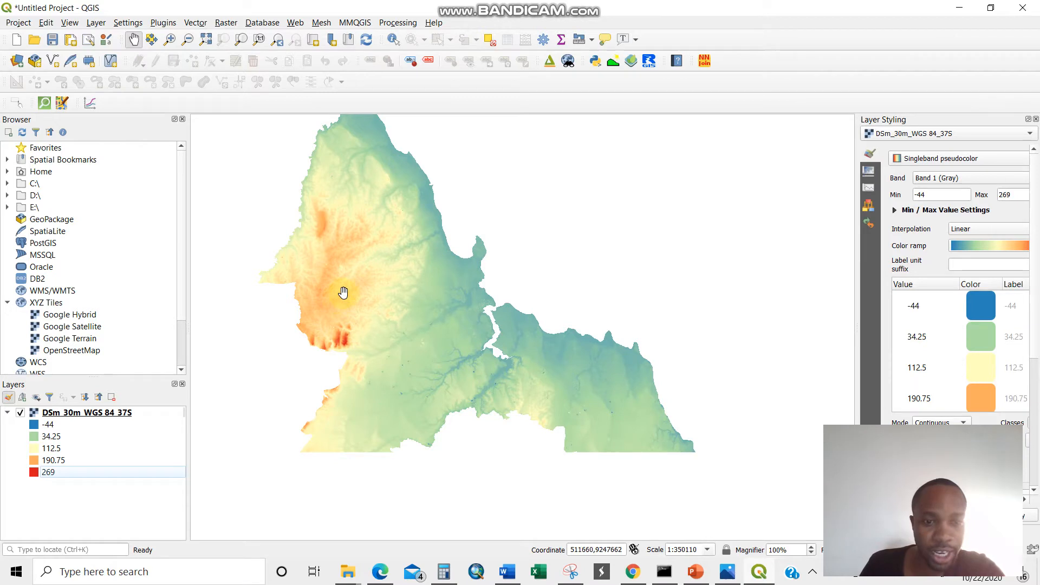
mouse_move(477, 365)
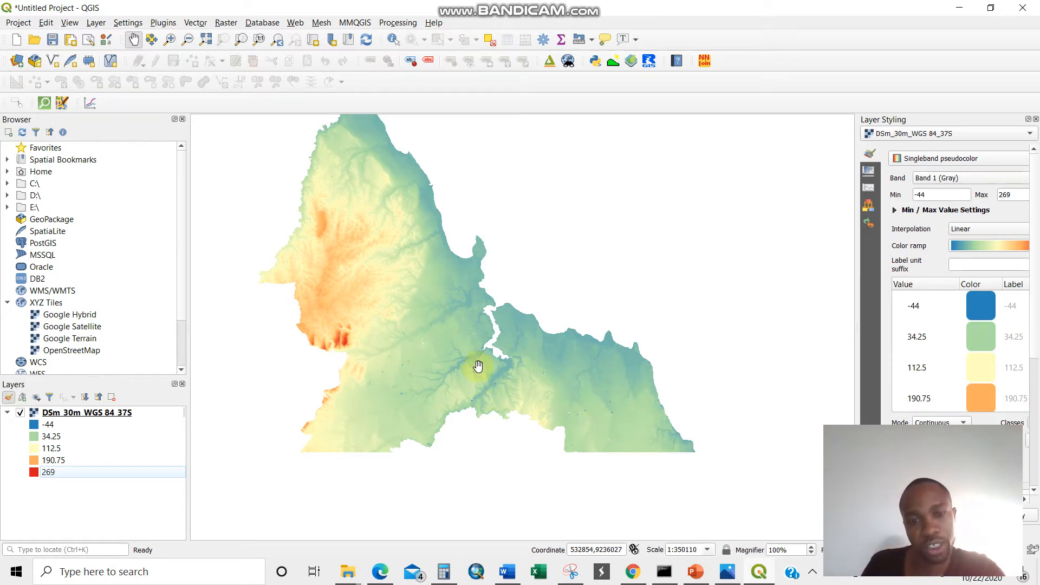
Pan the map slightly to view the coloured DEM before switching to the slides.
left_click_drag(477, 365, 435, 356)
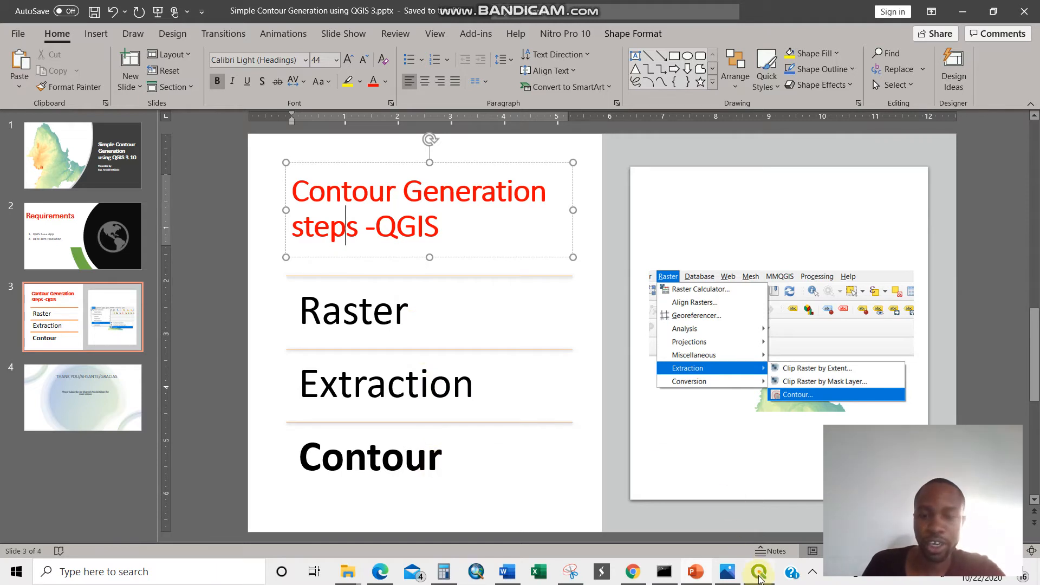
Launch the Contour tool from Raster > Extraction for the DEM.
left_click(758, 571)
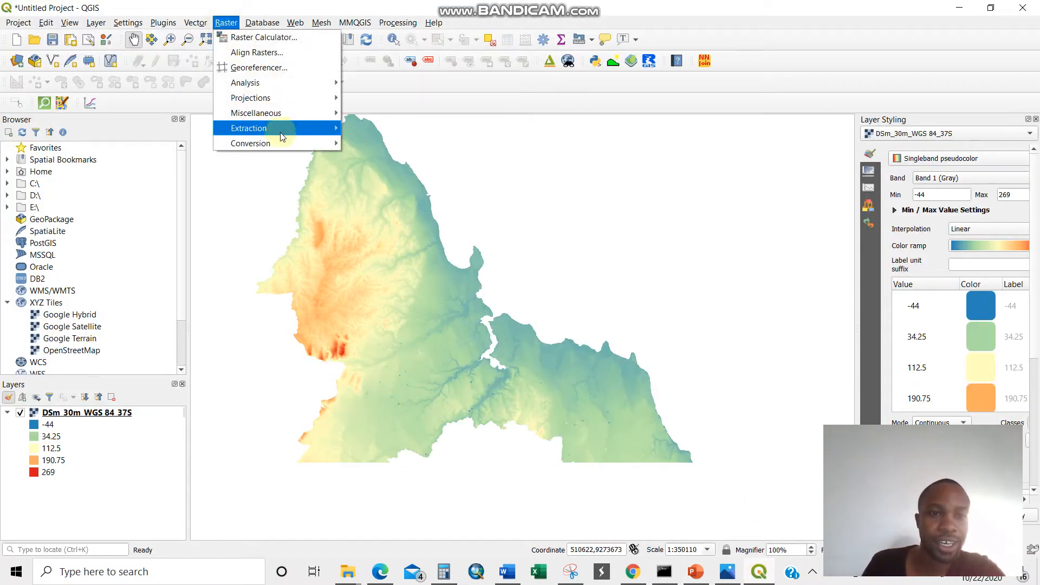
mouse_move(265, 128)
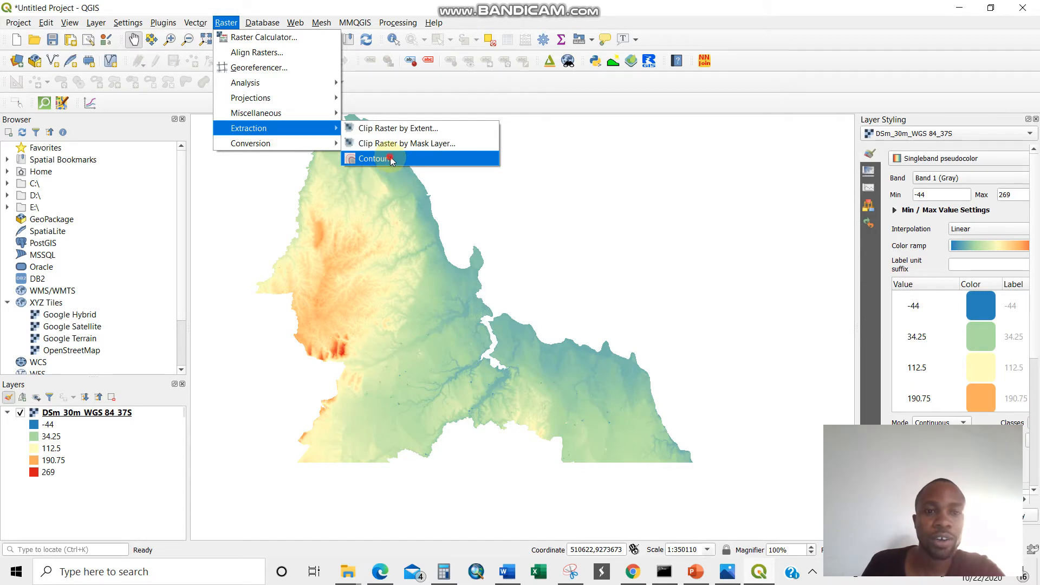
left_click(376, 158)
type("Elevation")
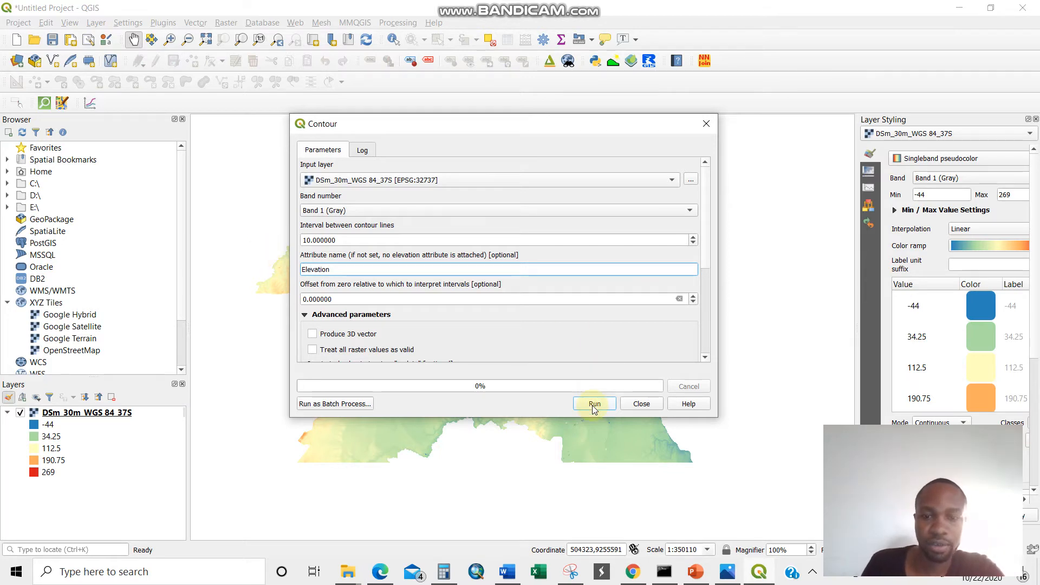
Generate 10 m contour lines with an Elevation attribute, producing an OUTPUT layer.
left_click(593, 403)
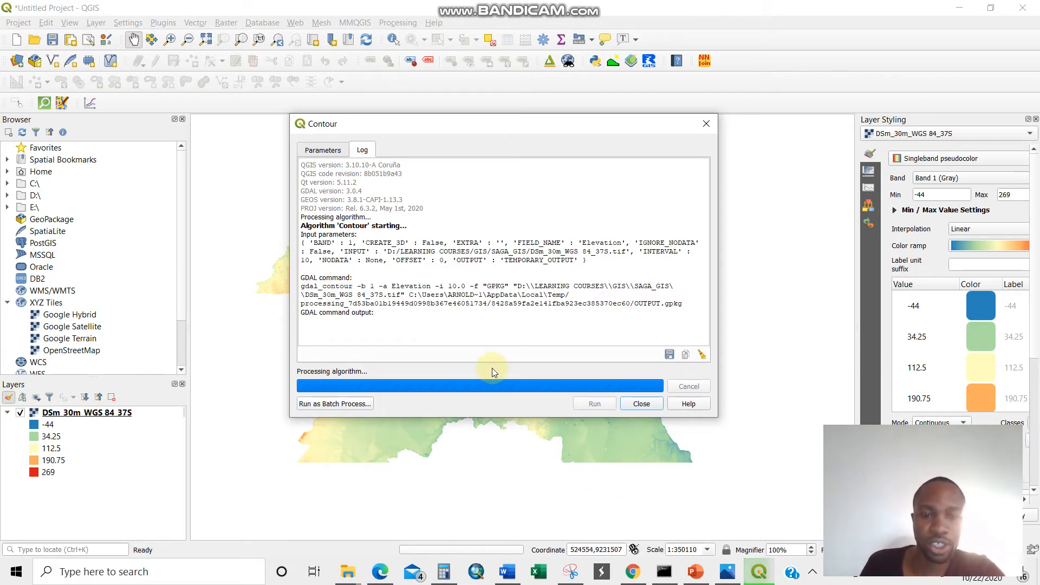
mouse_move(538, 351)
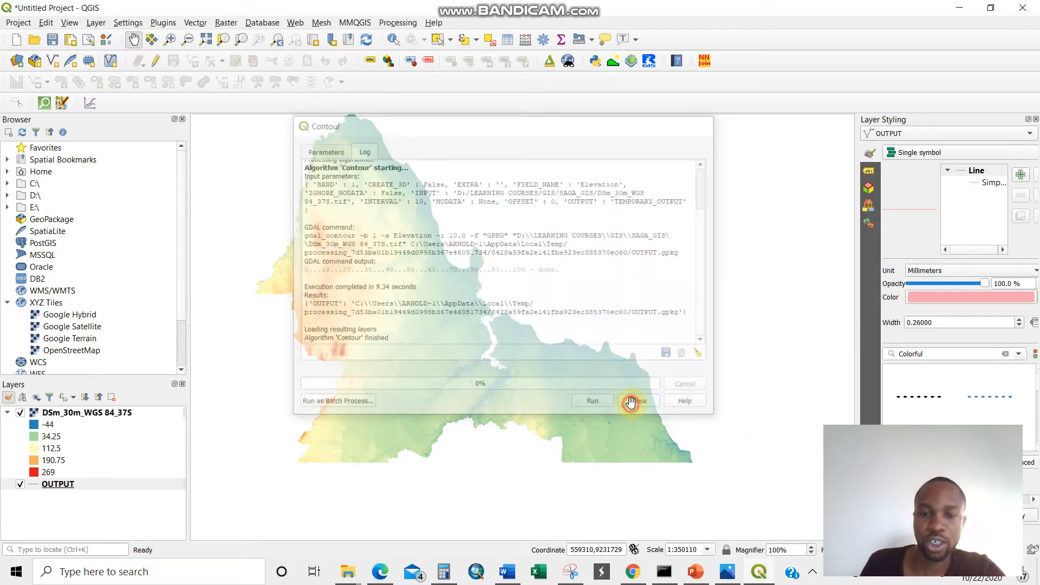
left_click(636, 400)
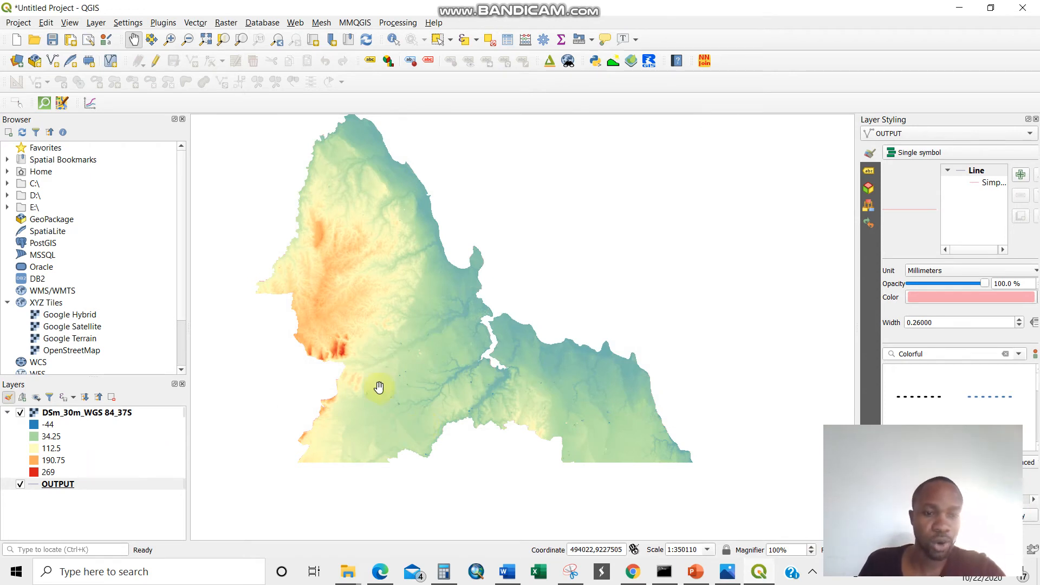
mouse_move(137, 404)
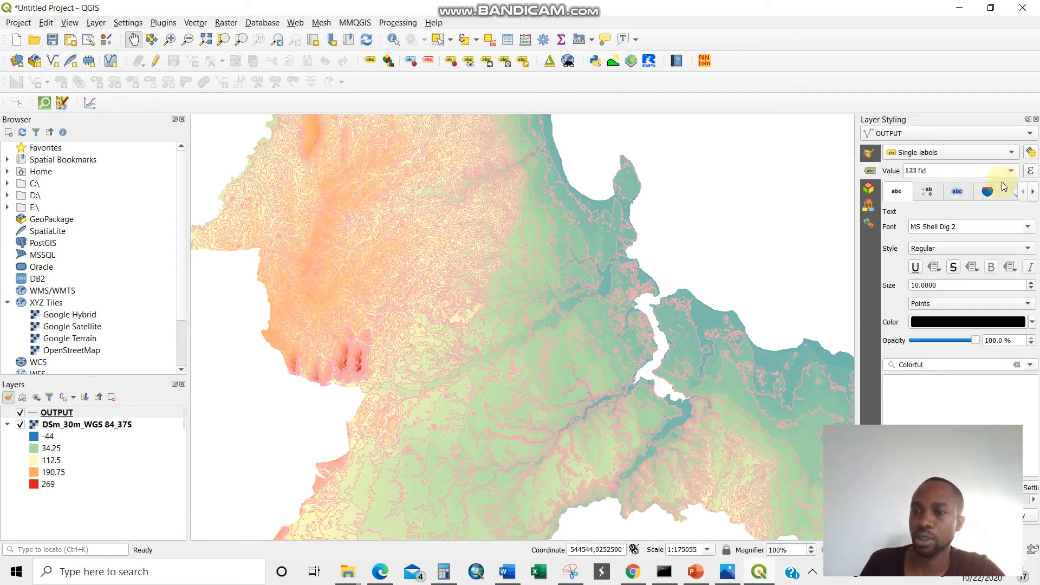
Label the contours with the Elevation field in bold and zoom in to check.
left_click(955, 171)
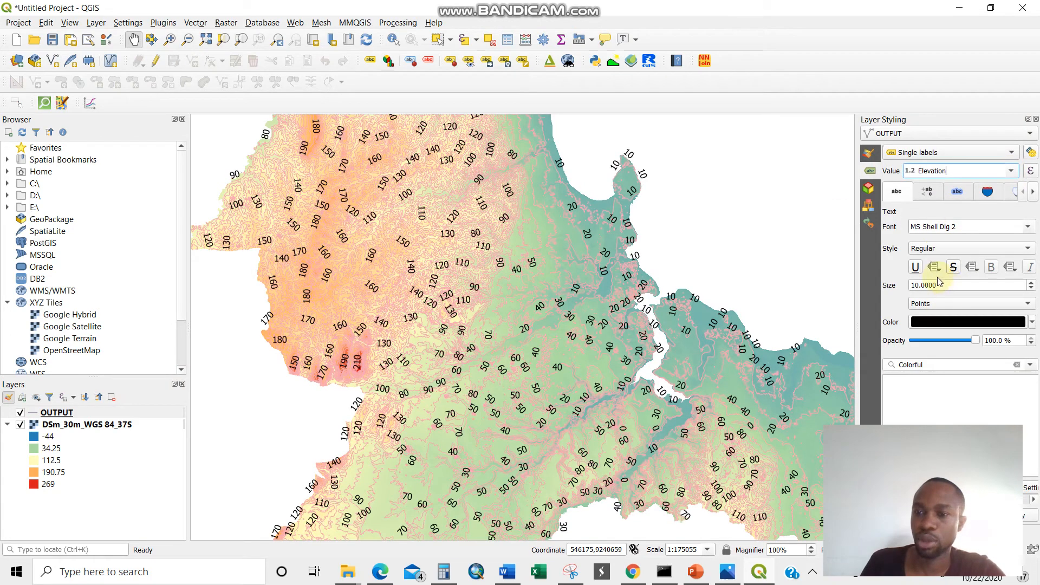
left_click(969, 247)
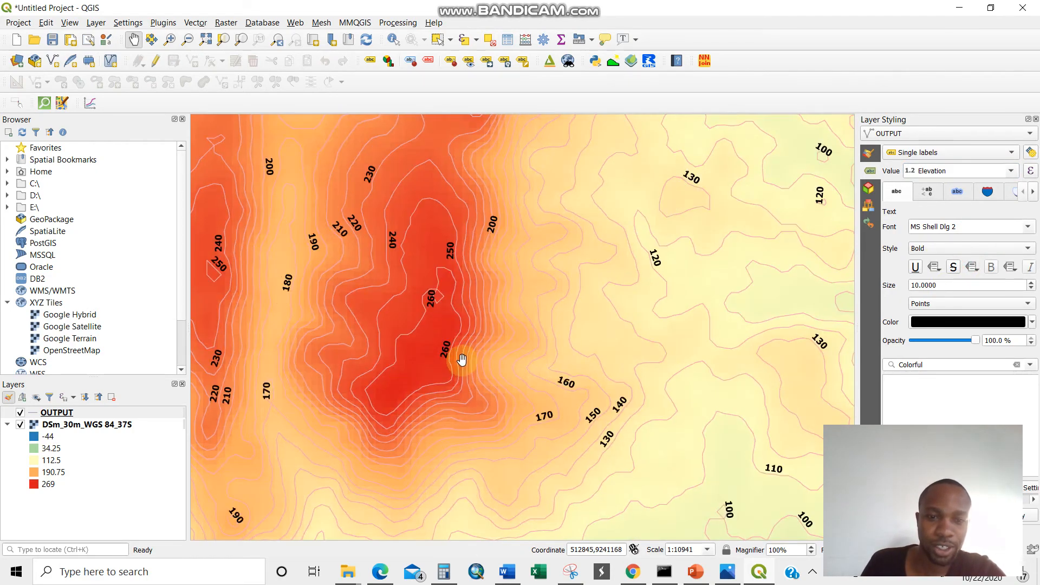
scroll("down", 3)
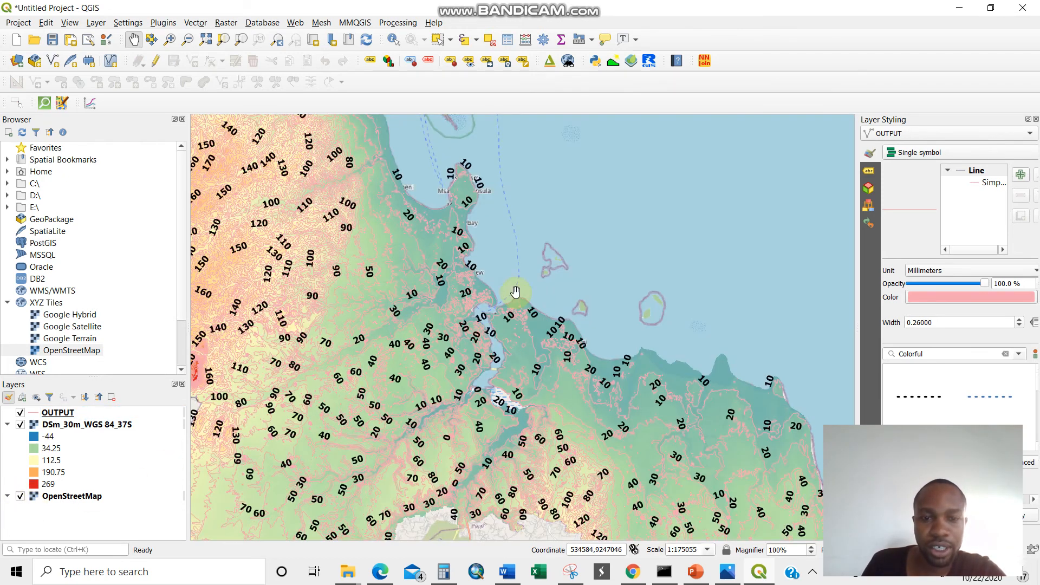
Pan the map west and back to the coast to review contours over OpenStreetMap.
left_click_drag(514, 291, 359, 294)
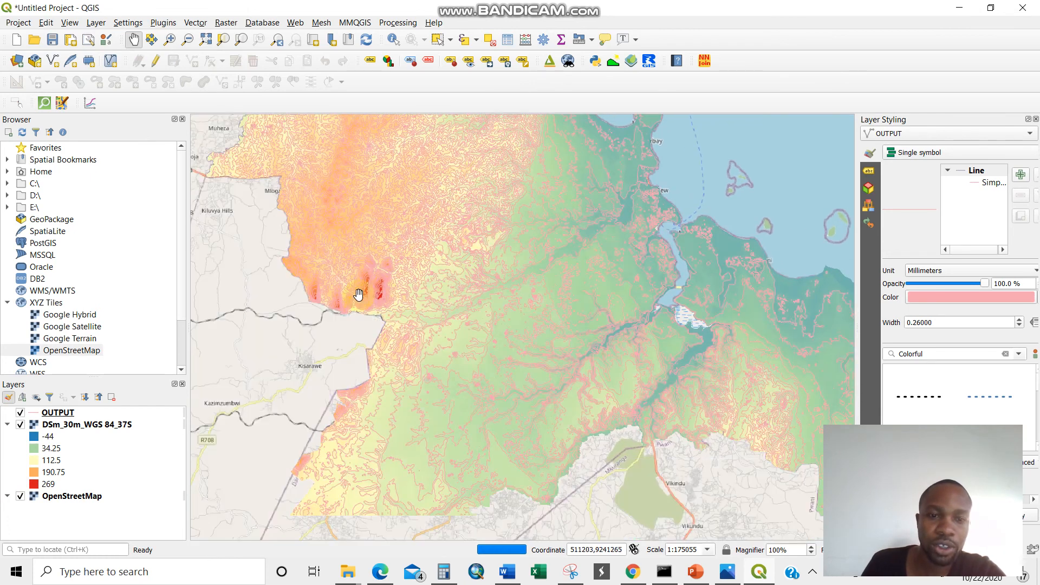
left_click_drag(358, 294, 526, 343)
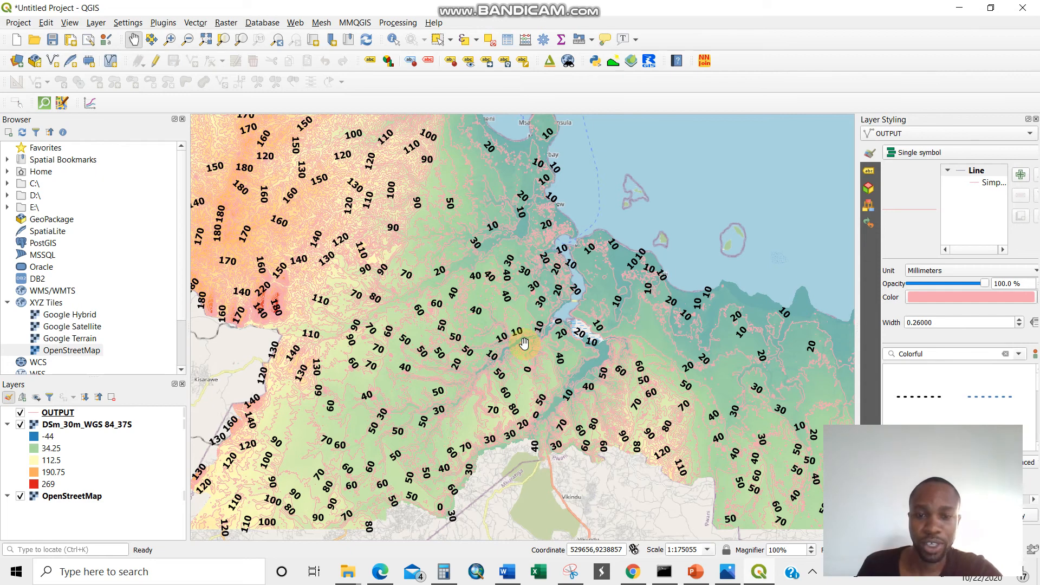
mouse_move(690, 443)
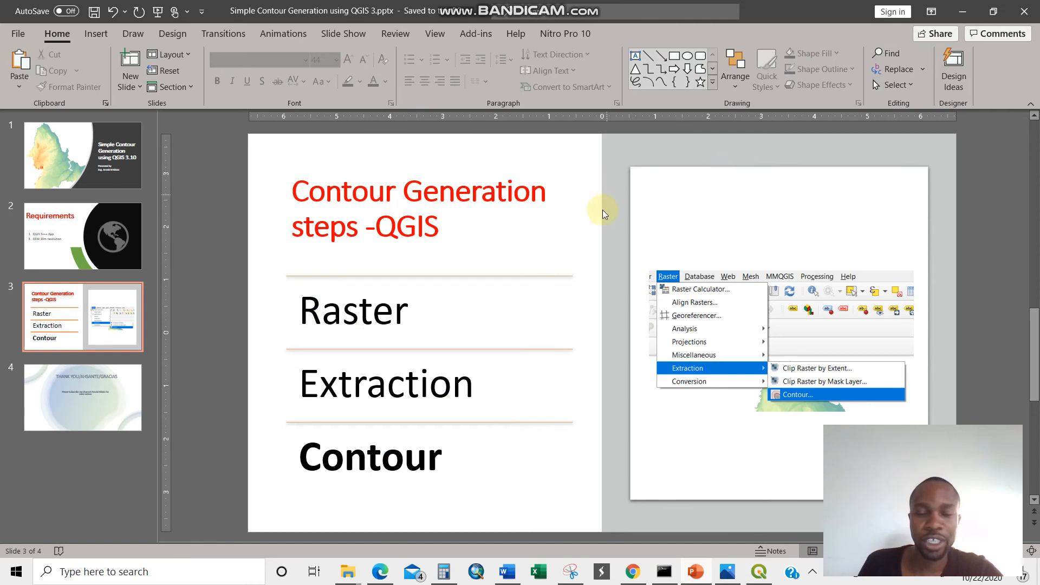
mouse_move(581, 223)
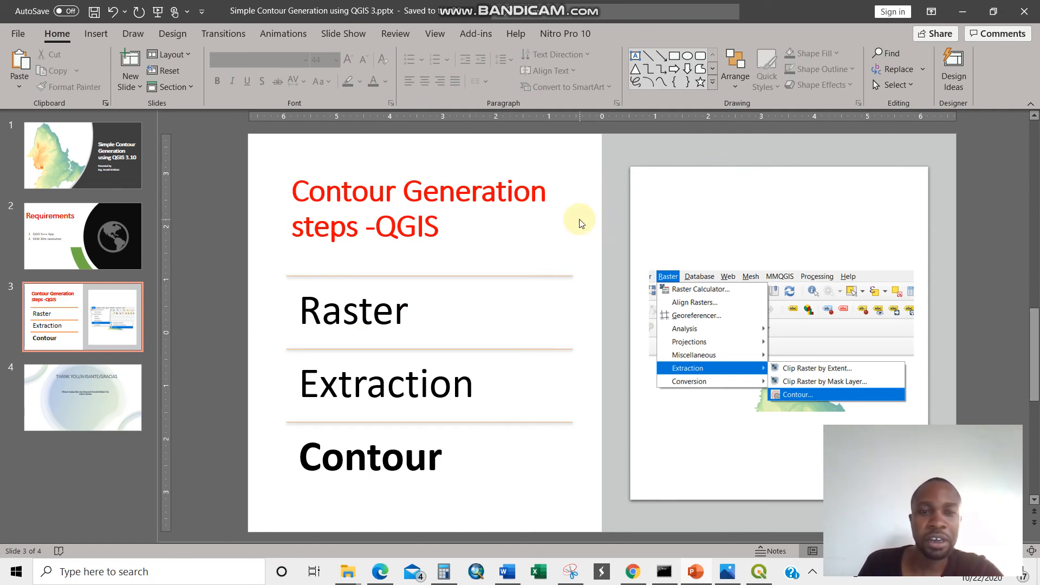
mouse_move(122, 390)
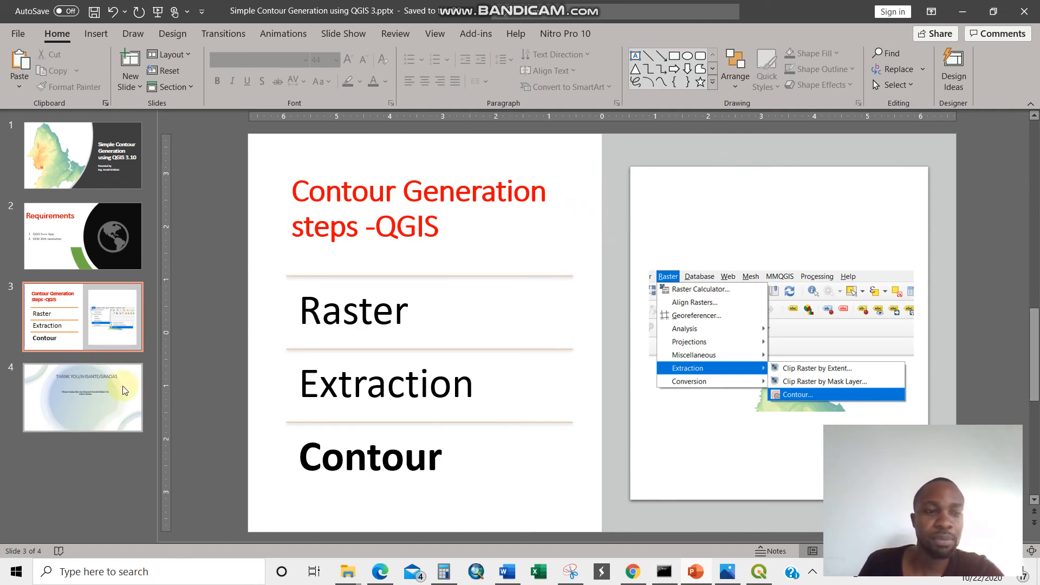
Move the presentation to the final thank-you slide.
left_click(83, 397)
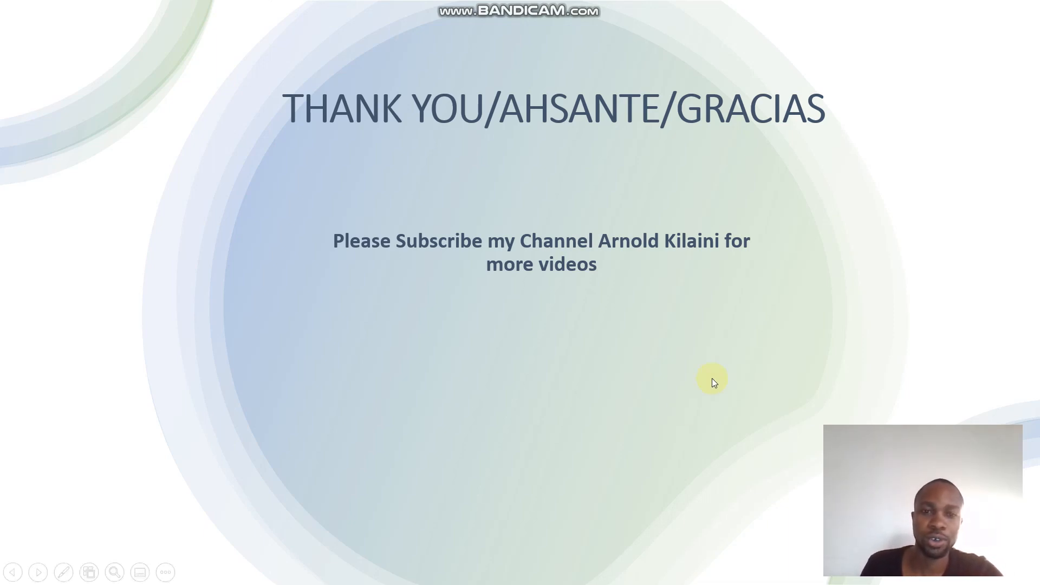
mouse_move(710, 371)
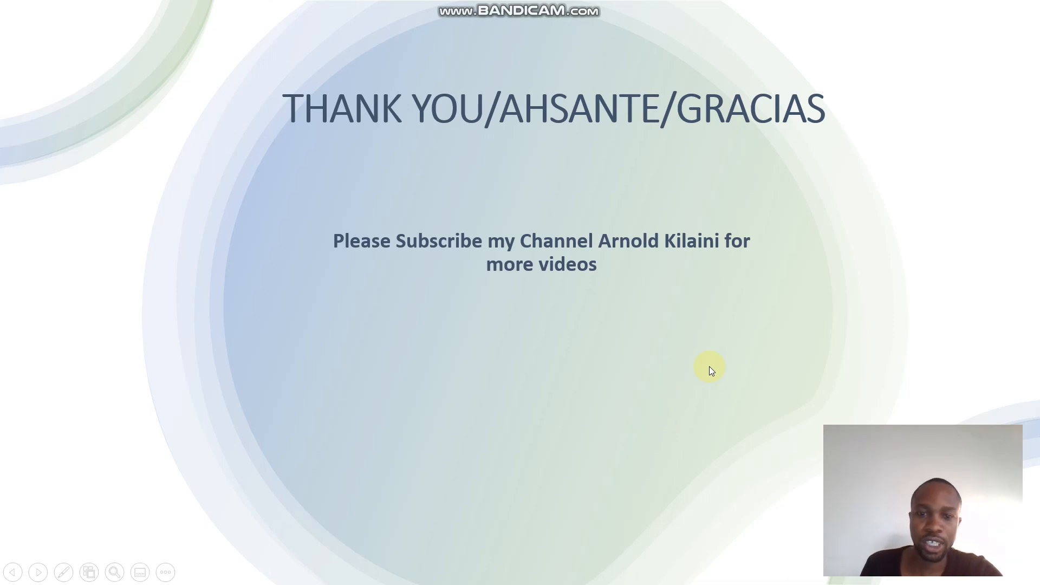